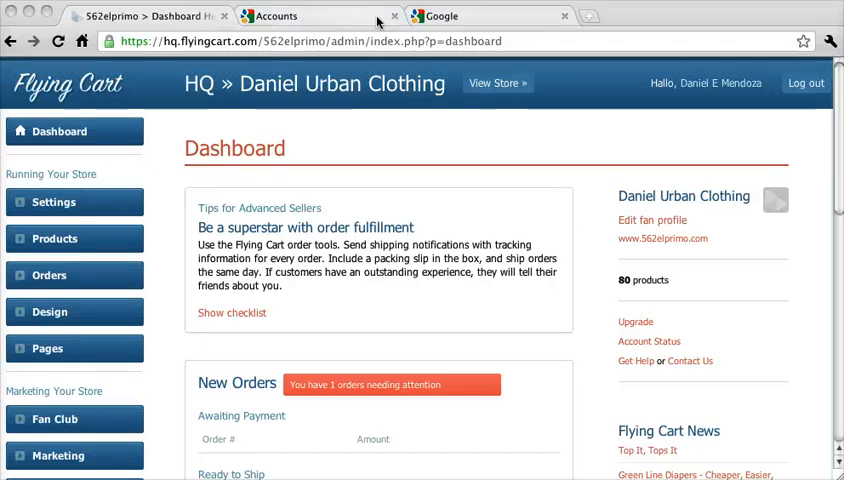
Step: Search Google Shopping for sunglasses and scroll through the product results
{"action": "left_click", "coordinate": [469, 16]}
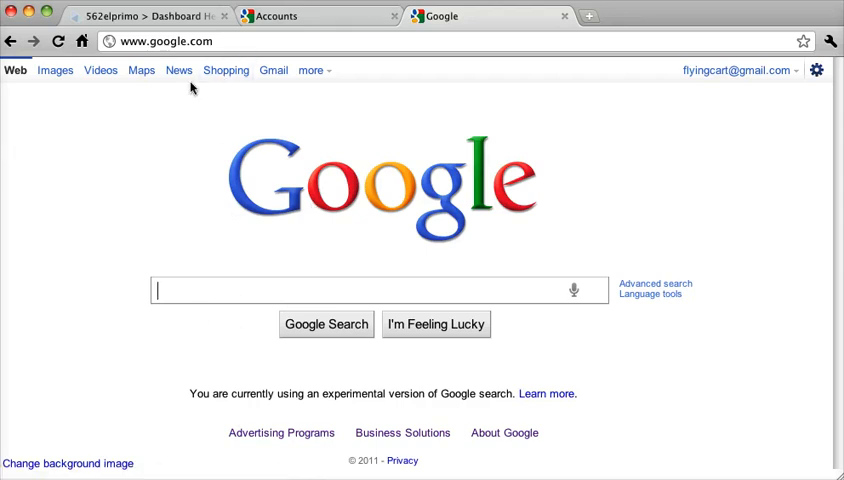
{"action": "left_click", "coordinate": [225, 70]}
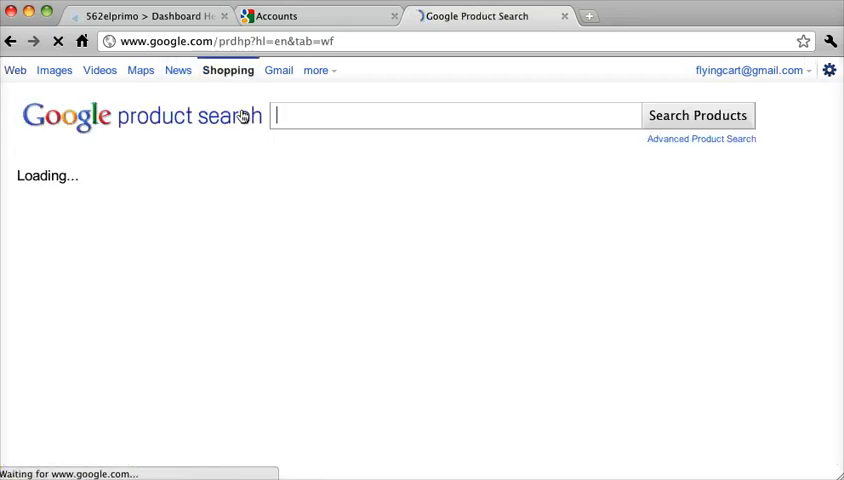
{"action": "type", "text": "sunglasses"}
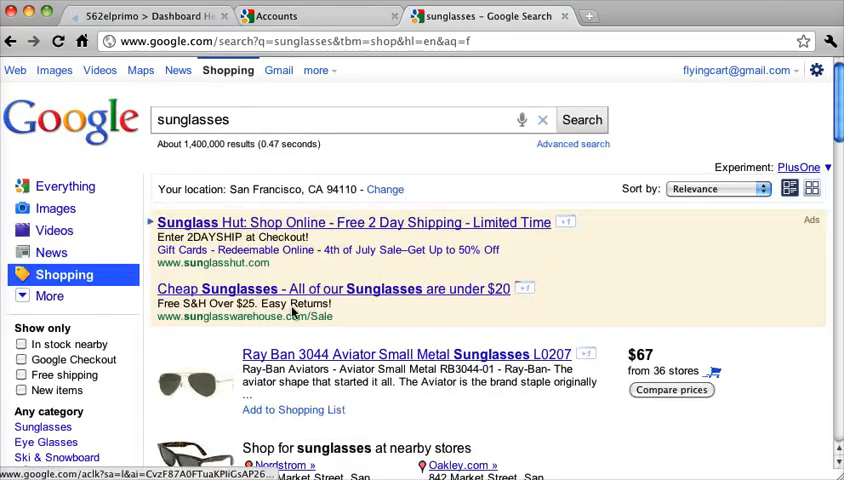
{"action": "scroll", "scroll_direction": "down", "scroll_amount": 3}
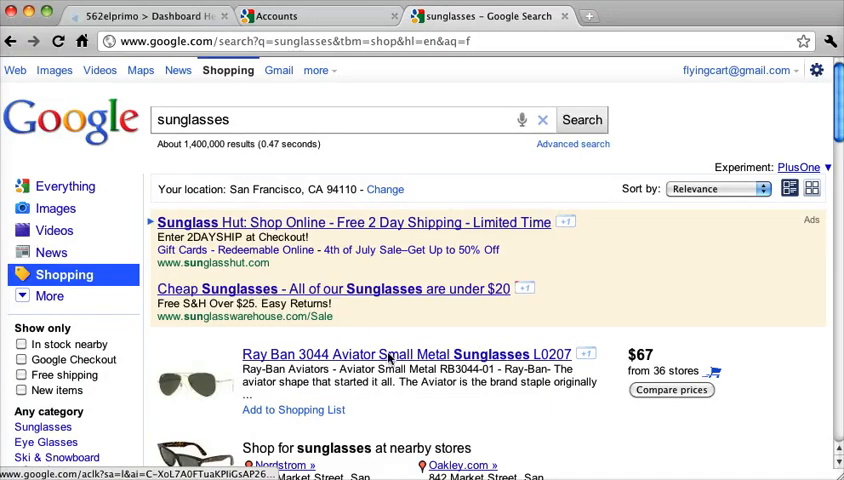
{"action": "scroll", "scroll_direction": "down", "scroll_amount": 3}
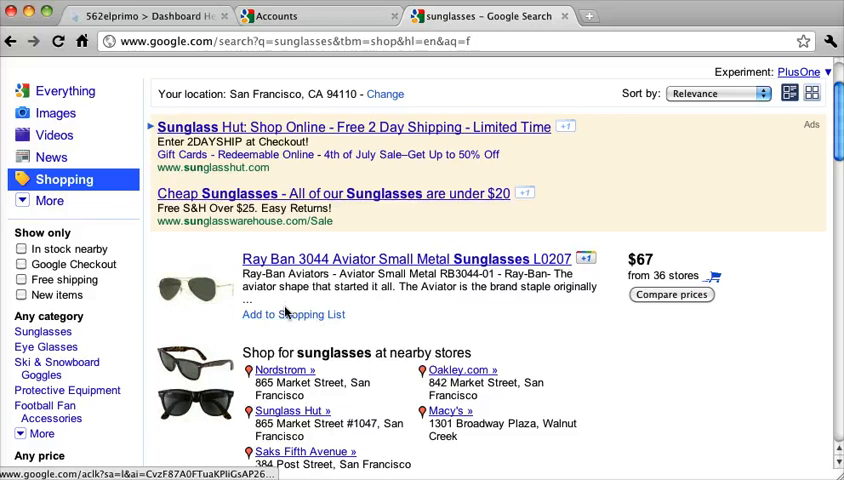
{"action": "scroll", "scroll_direction": "down", "scroll_amount": 3}
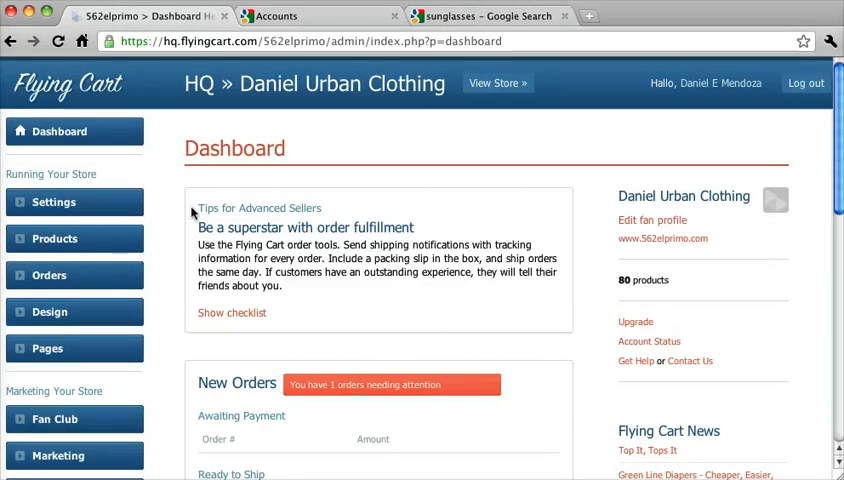
Step: Review the Google Verification and Google Product Search settings on Flying Cart's Advanced Marketing Tools page
{"action": "scroll", "scroll_direction": "down", "scroll_amount": 3}
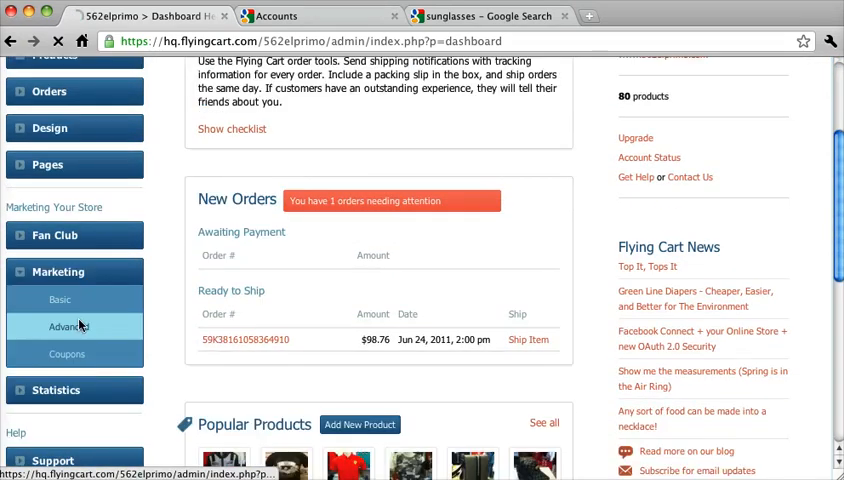
{"action": "left_click", "coordinate": [66, 326]}
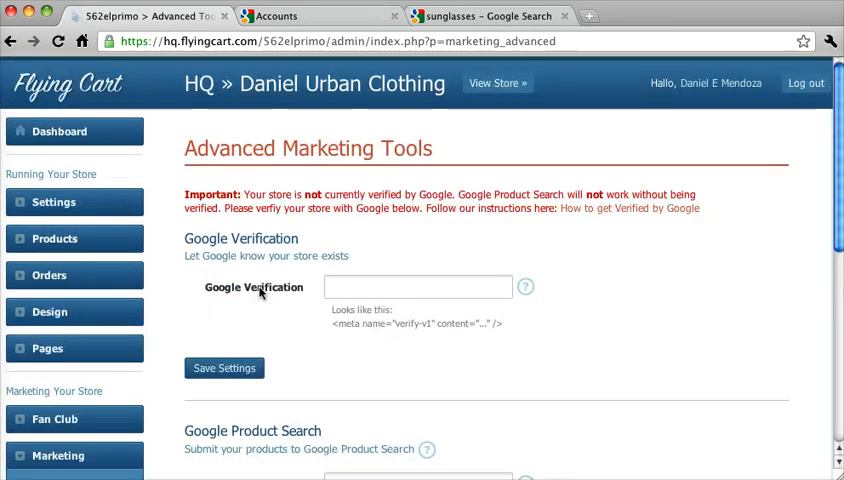
{"action": "double_click", "coordinate": [242, 238]}
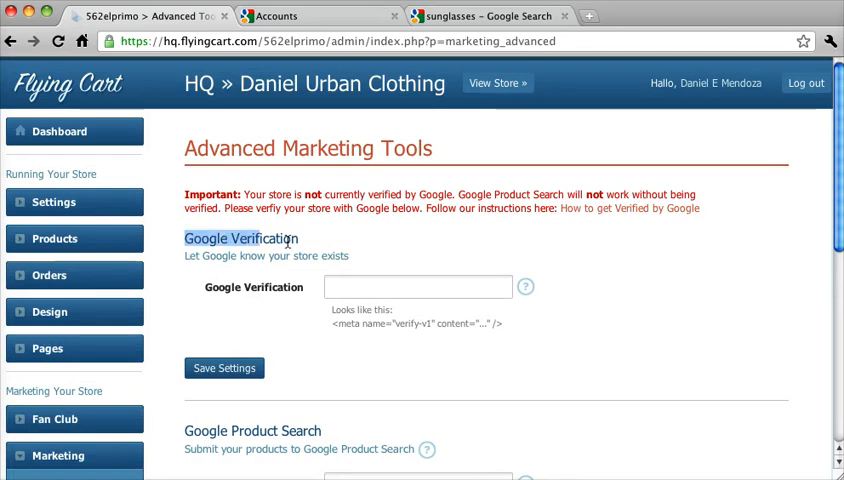
{"action": "scroll", "scroll_direction": "down", "scroll_amount": 3}
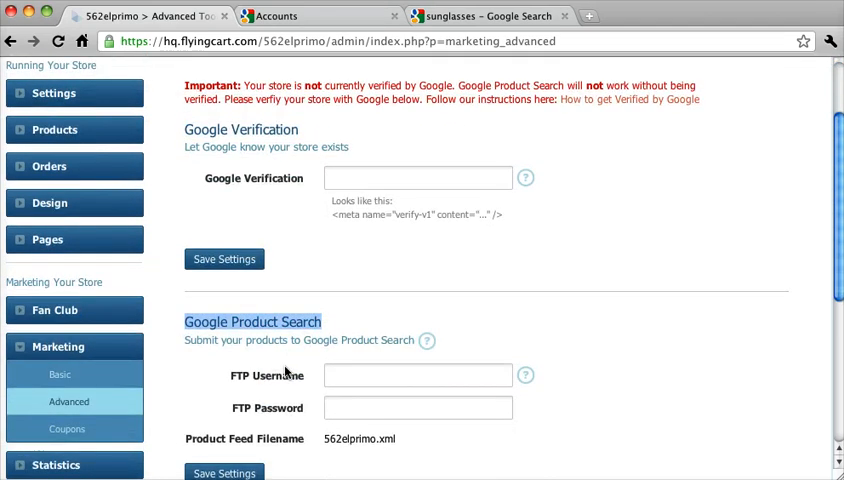
{"action": "scroll", "scroll_direction": "down", "scroll_amount": 3}
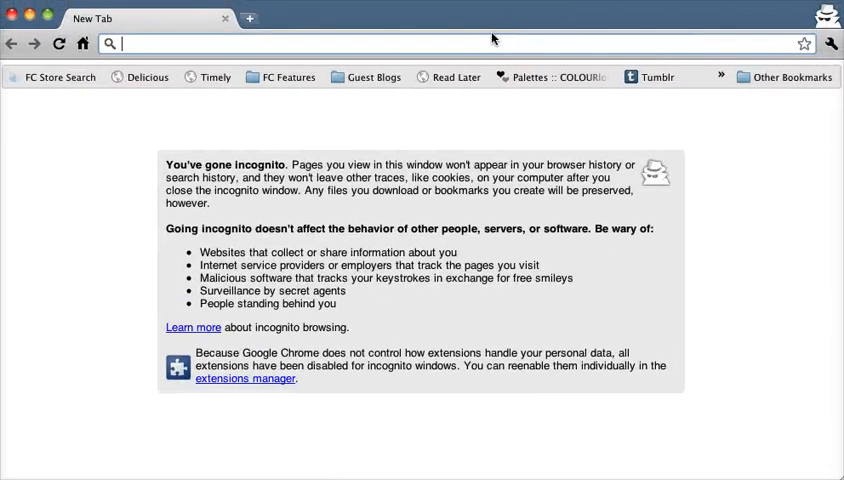
Step: Enter google.com in the incognito address bar and go to the google.com/merchants suggestion
{"action": "type", "text": "google.com"}
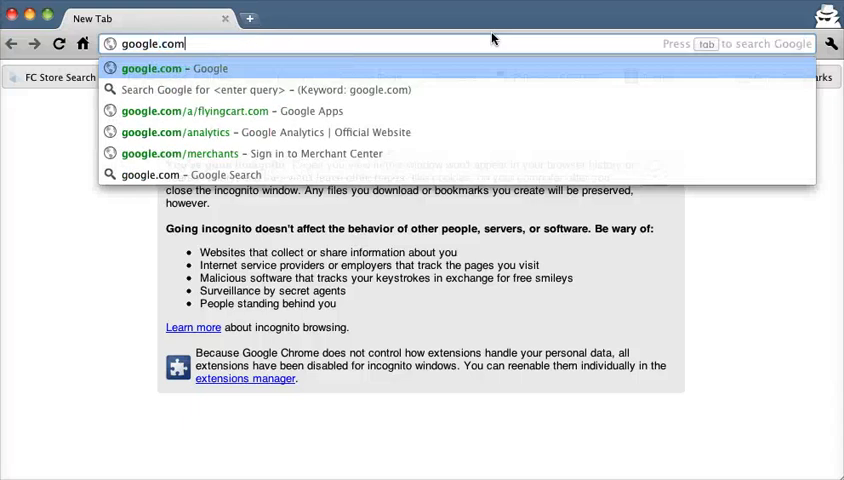
{"action": "left_click", "coordinate": [179, 153]}
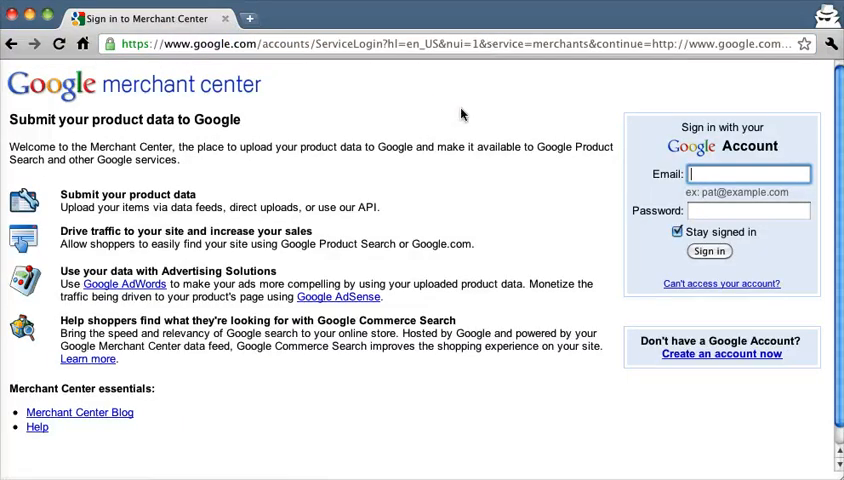
{"action": "mouse_move", "coordinate": [668, 152]}
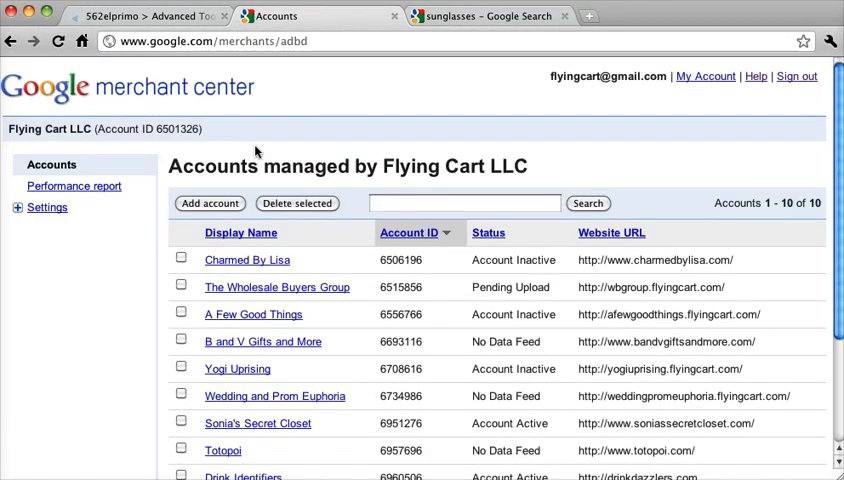
Step: Start a new merchant account and step through its name, description and website URL fields
{"action": "scroll", "scroll_direction": "down", "scroll_amount": 3}
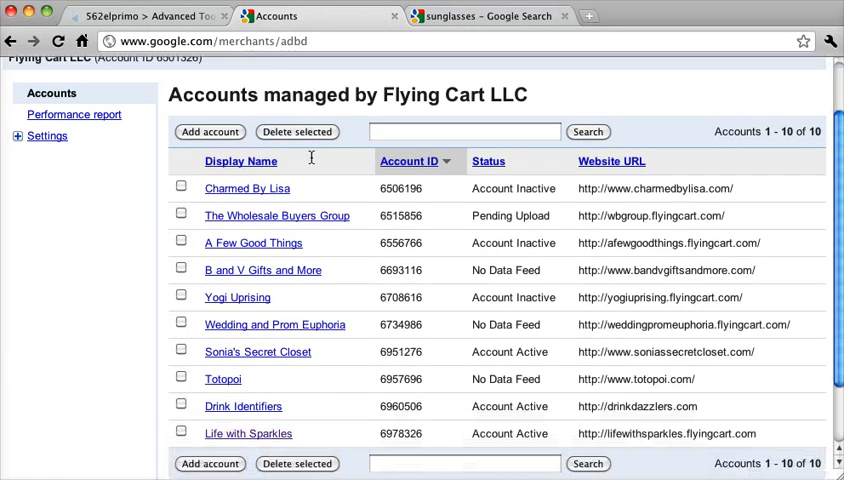
{"action": "left_click", "coordinate": [209, 131]}
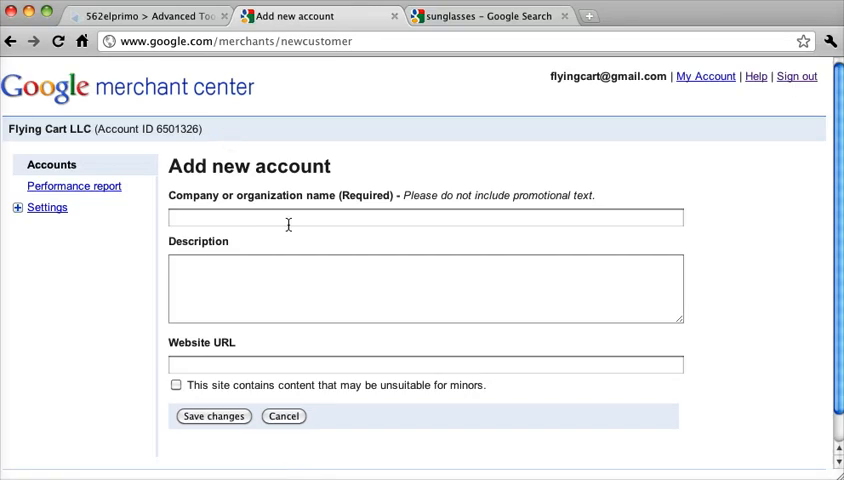
{"action": "left_click", "coordinate": [425, 217]}
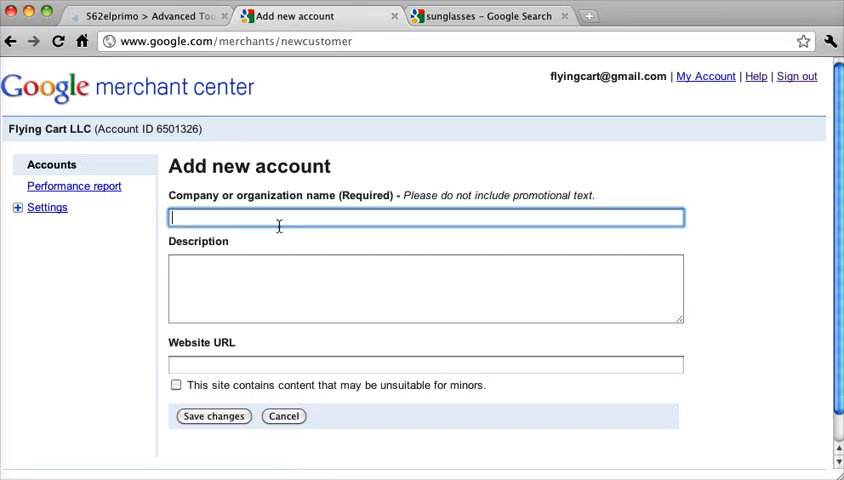
{"action": "left_click", "coordinate": [426, 288]}
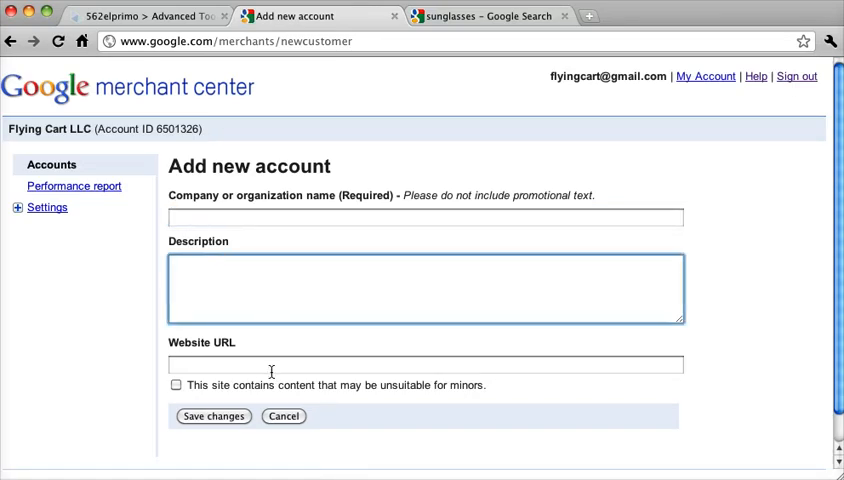
{"action": "left_click", "coordinate": [425, 364]}
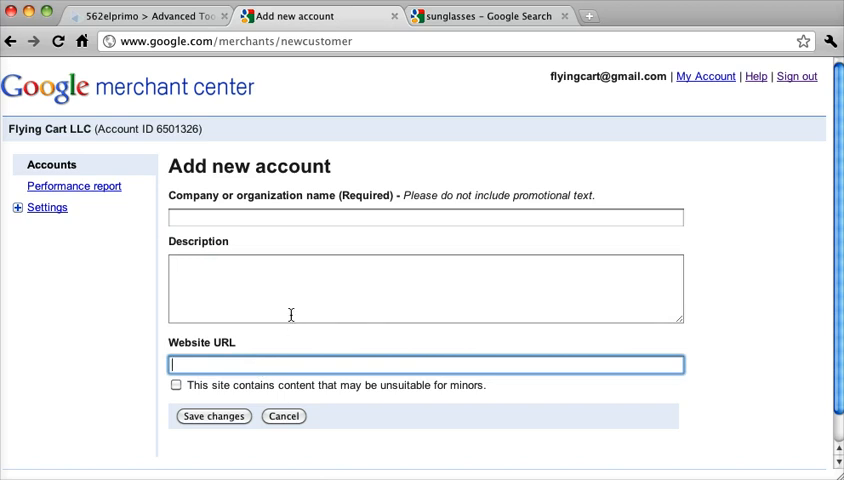
{"action": "left_click", "coordinate": [425, 217]}
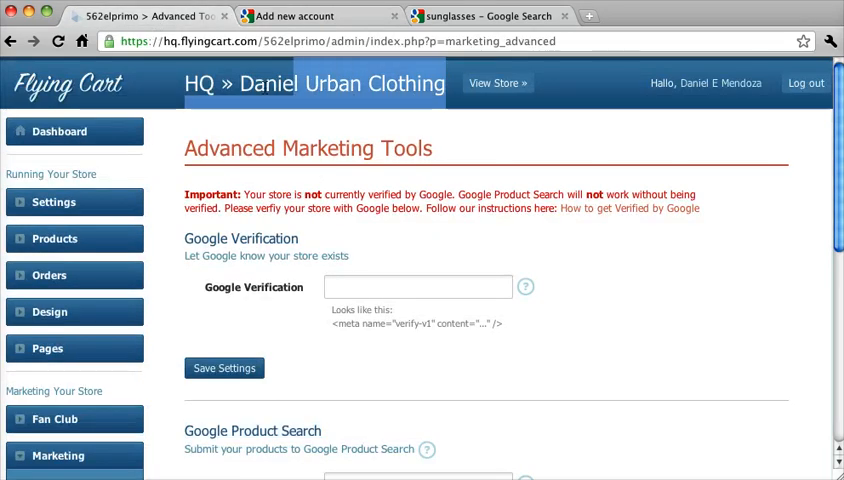
Step: Enter company name 'Daniel Urban Clothing' and the Mexican urban clothing store description
{"action": "left_click", "coordinate": [290, 16]}
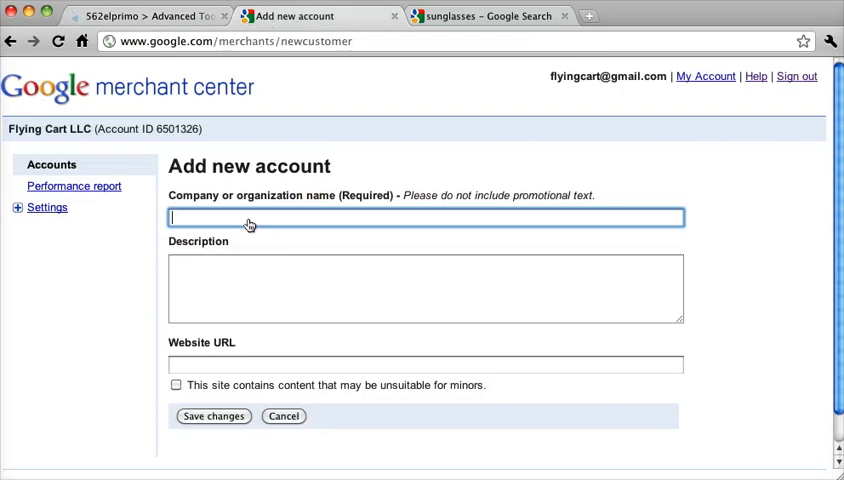
{"action": "type", "text": "Daniel Urban Clothing"}
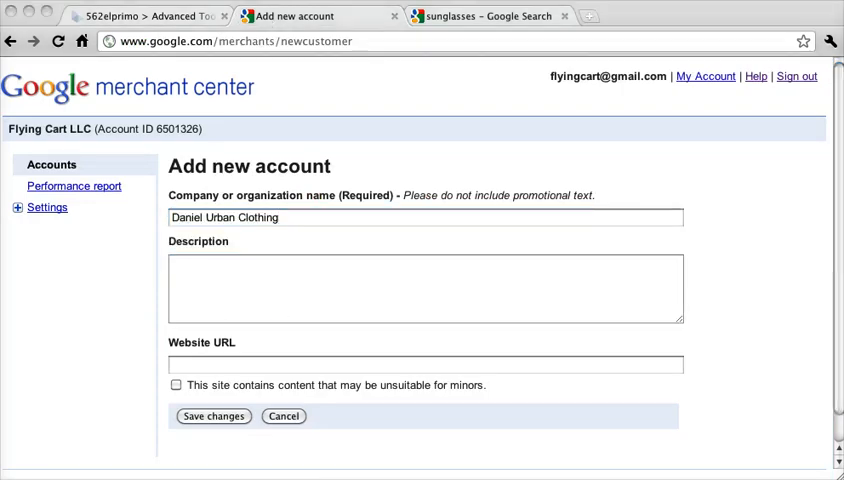
{"action": "left_click", "coordinate": [425, 288]}
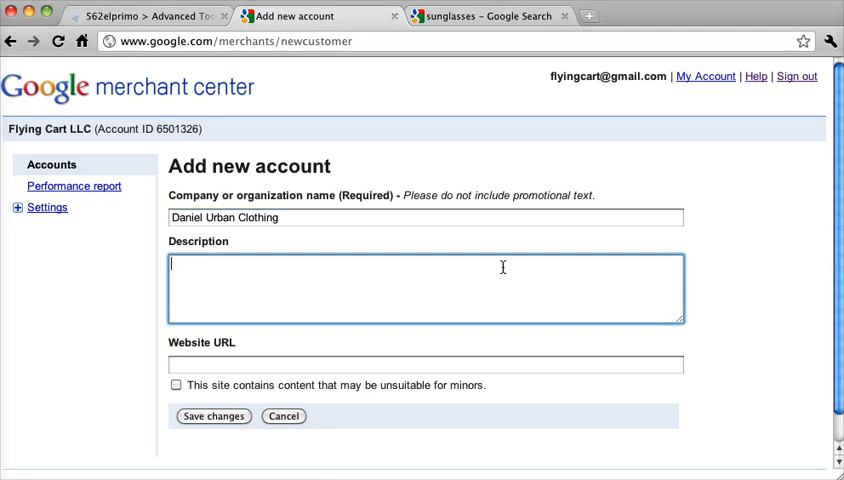
{"action": "type", "text": "Mexican urban clothing for men and women. We have stylish t-shirts, watches, bags, and accessories."}
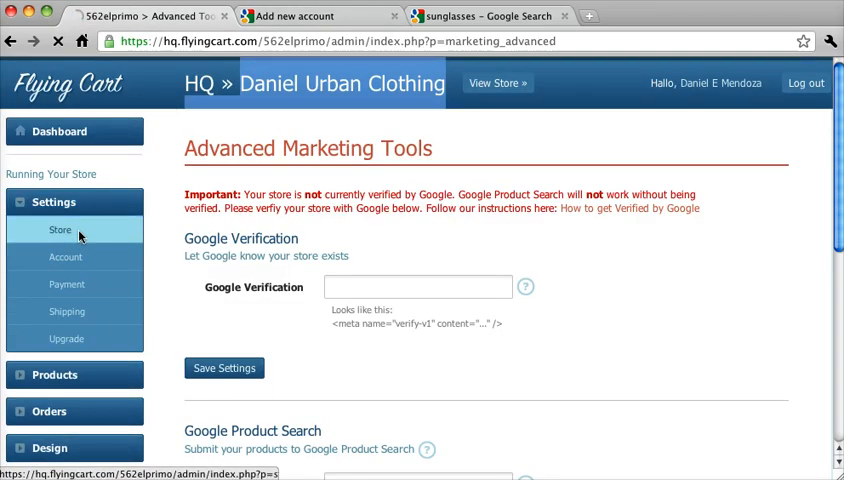
{"action": "left_click", "coordinate": [60, 229]}
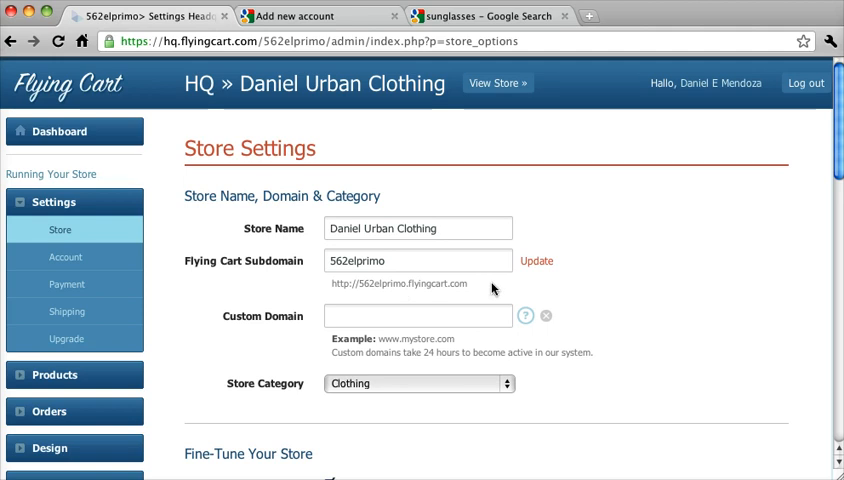
{"action": "triple_click", "coordinate": [397, 283]}
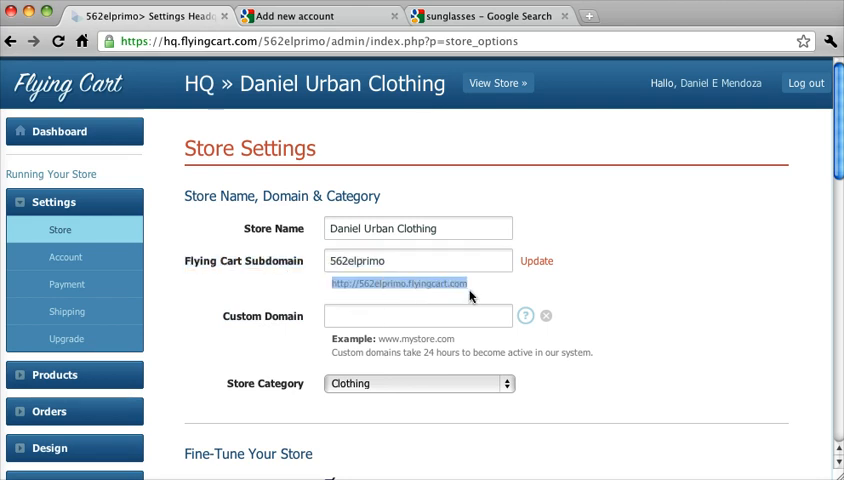
{"action": "left_click", "coordinate": [310, 16]}
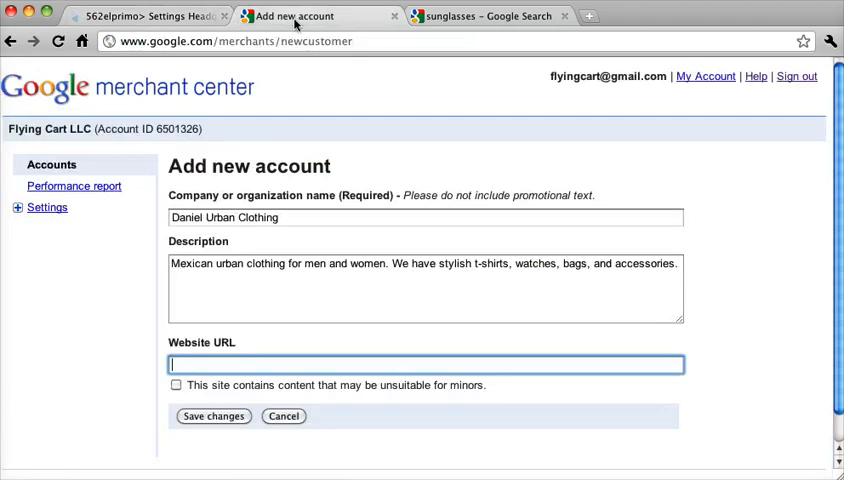
{"action": "type", "text": "http://562elprimo.flyingcart.com"}
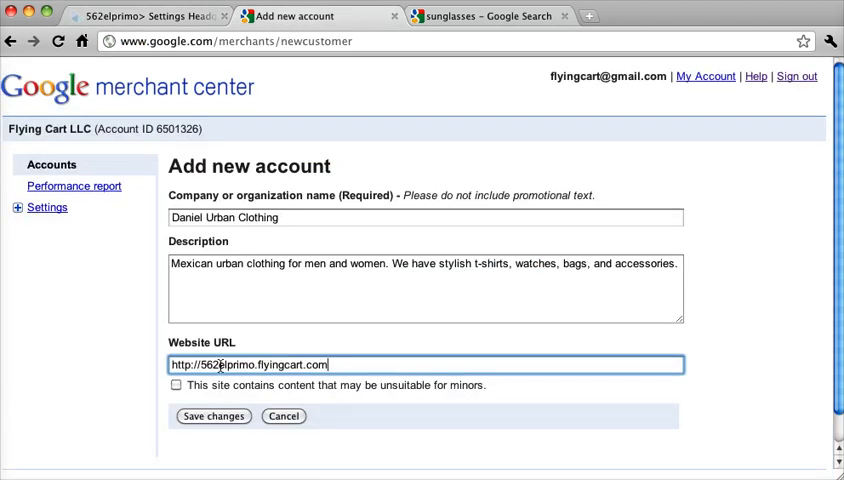
{"action": "mouse_move", "coordinate": [142, 366]}
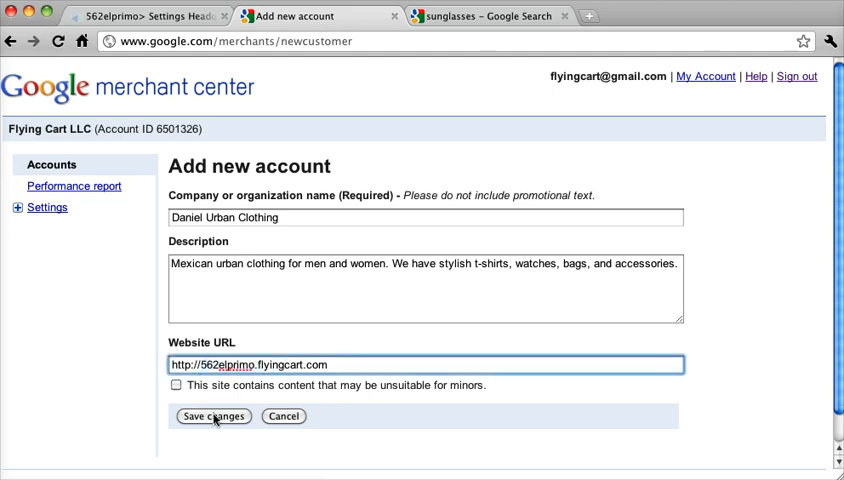
{"action": "left_click", "coordinate": [213, 416]}
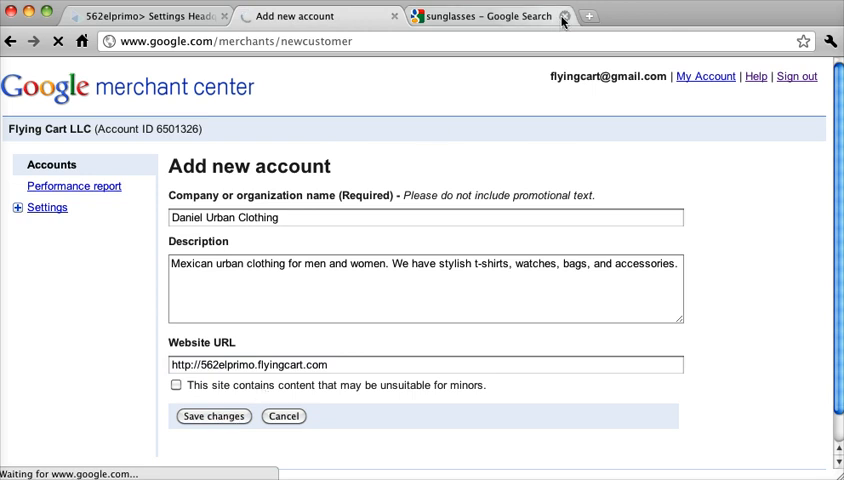
{"action": "left_click", "coordinate": [564, 16]}
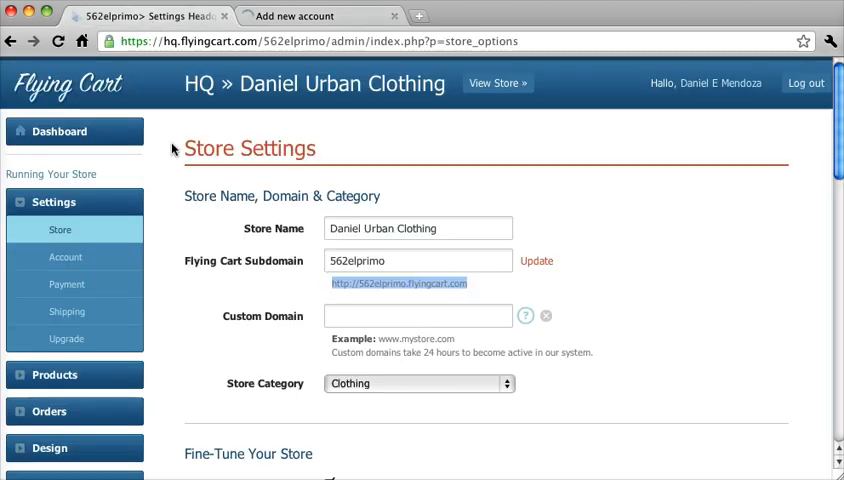
Step: Open the Daniel Urban Clothing account from the Merchant Center Accounts list
{"action": "scroll", "scroll_direction": "down", "scroll_amount": 3}
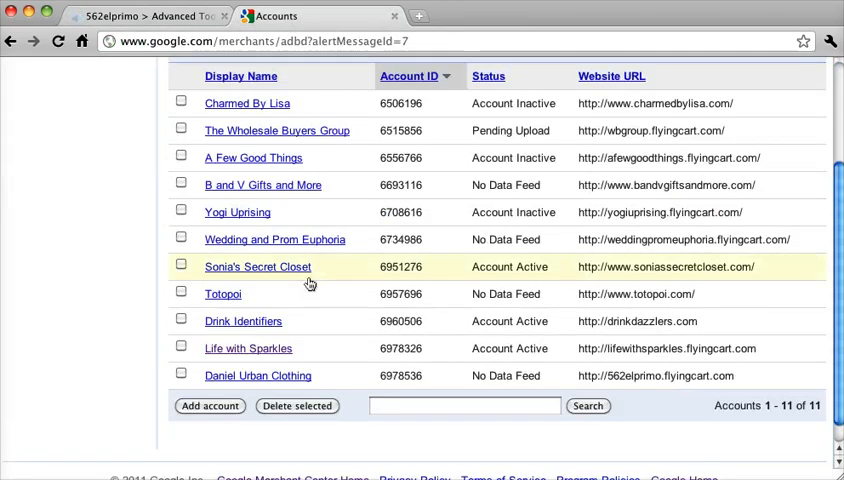
{"action": "left_click", "coordinate": [223, 294]}
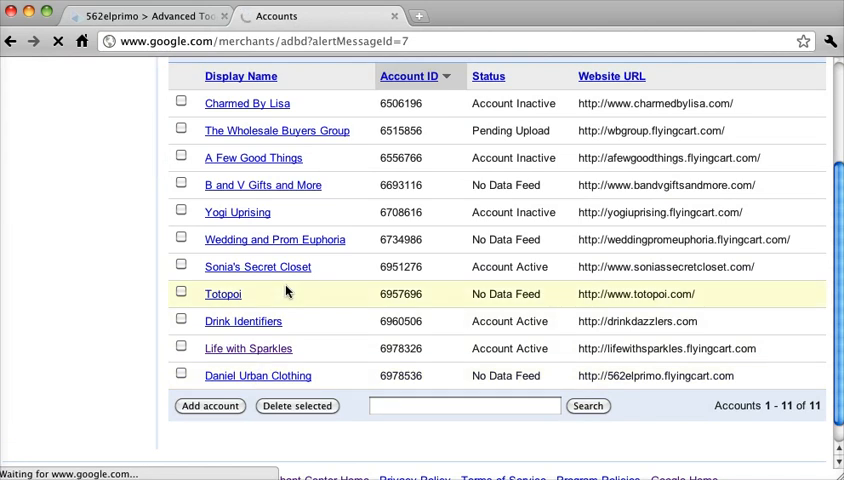
{"action": "left_click", "coordinate": [257, 375]}
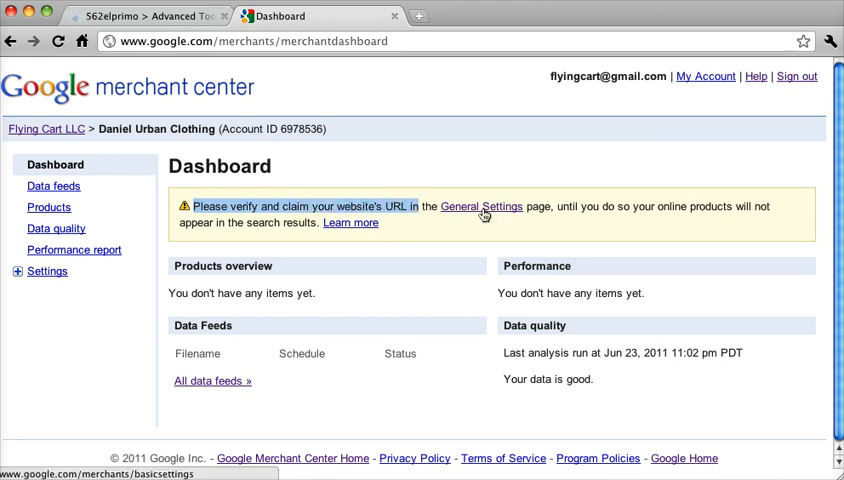
{"action": "left_click", "coordinate": [481, 207]}
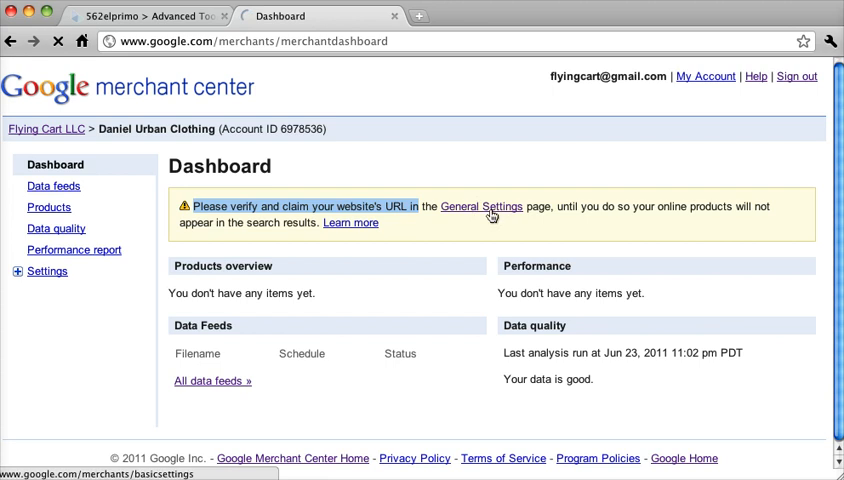
{"action": "left_click", "coordinate": [481, 206]}
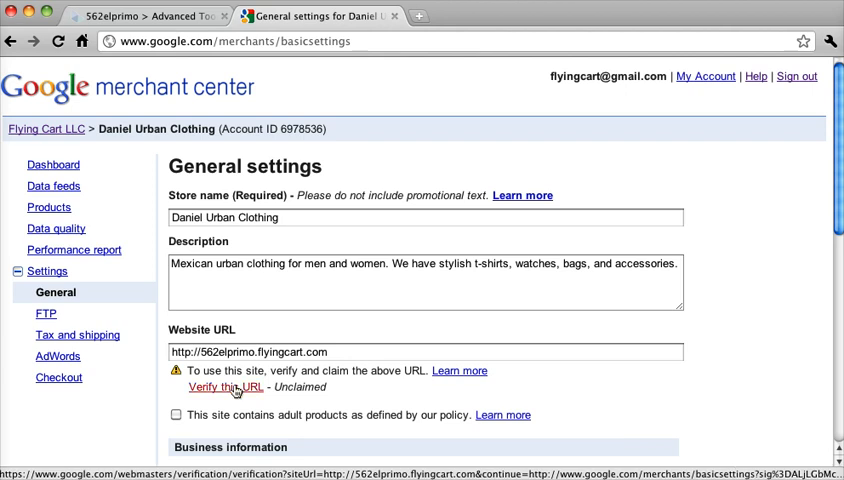
{"action": "left_click", "coordinate": [224, 387]}
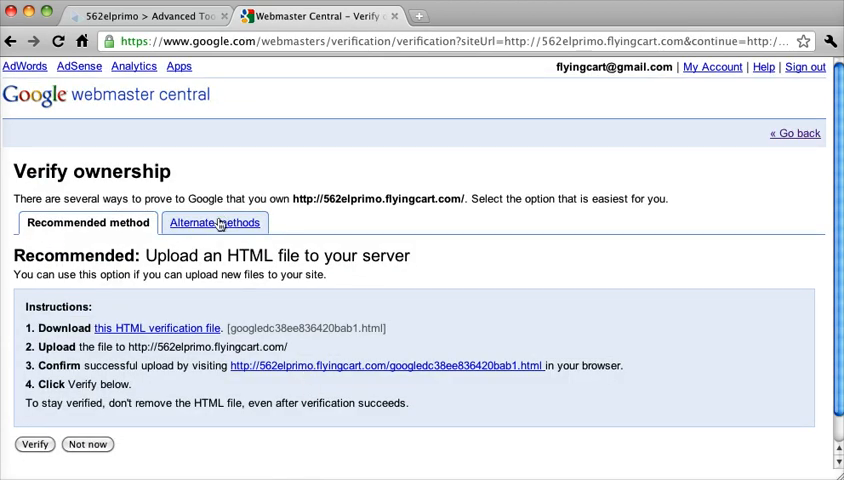
Step: Choose the home-page meta tag method under Alternate methods
{"action": "left_click", "coordinate": [214, 222]}
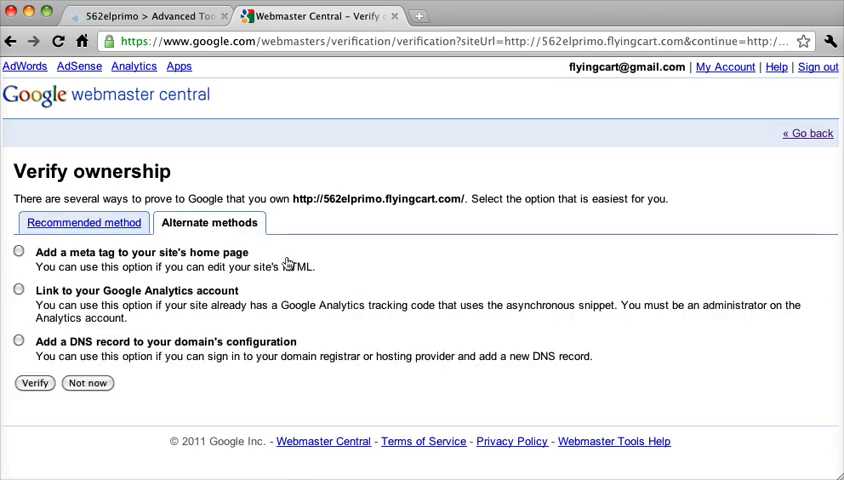
{"action": "left_click", "coordinate": [18, 251]}
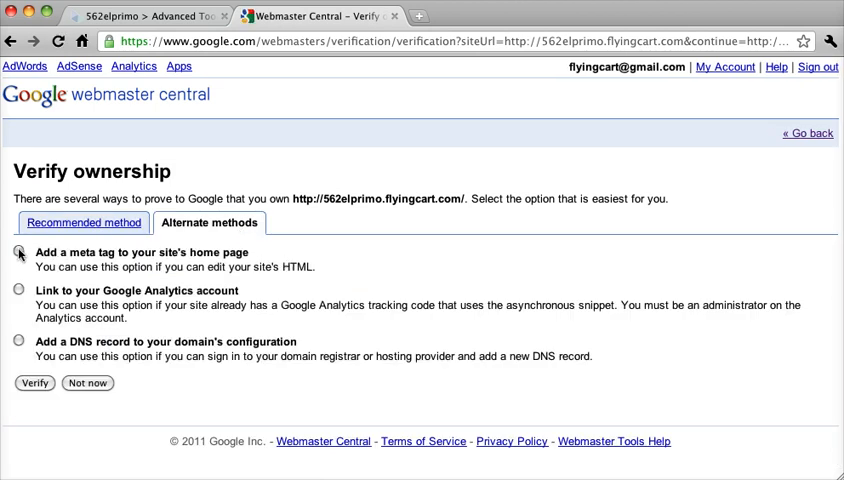
{"action": "left_click", "coordinate": [18, 252]}
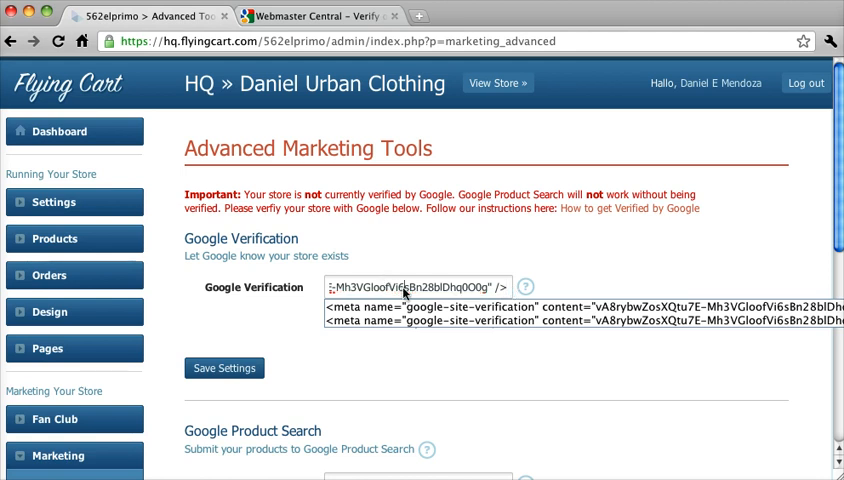
Step: Save the Google verification meta tag in Flying Cart HQ's settings
{"action": "left_click", "coordinate": [420, 287]}
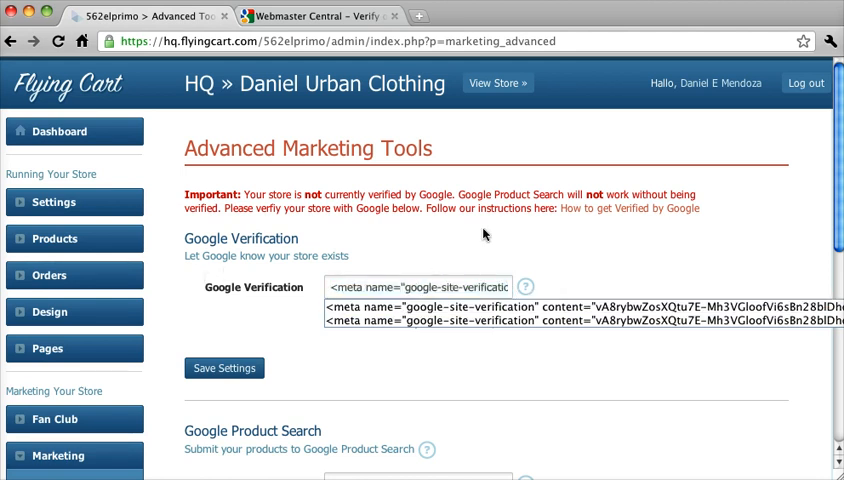
{"action": "left_click", "coordinate": [224, 368]}
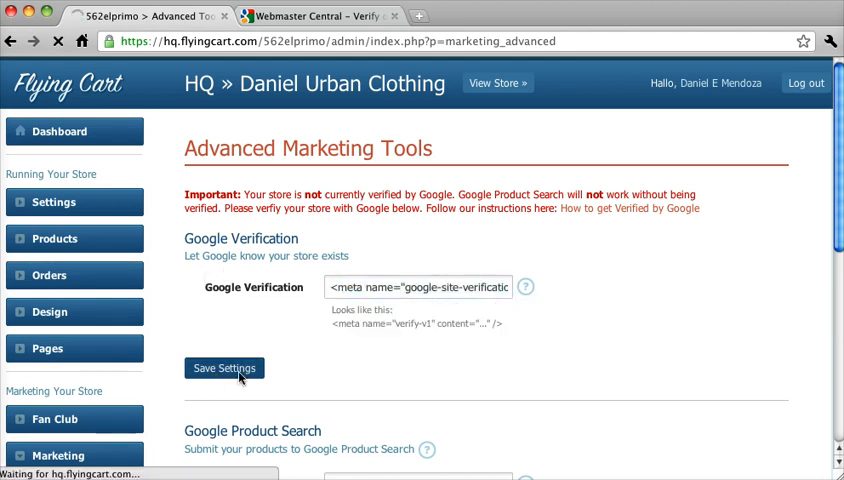
{"action": "left_click", "coordinate": [224, 368]}
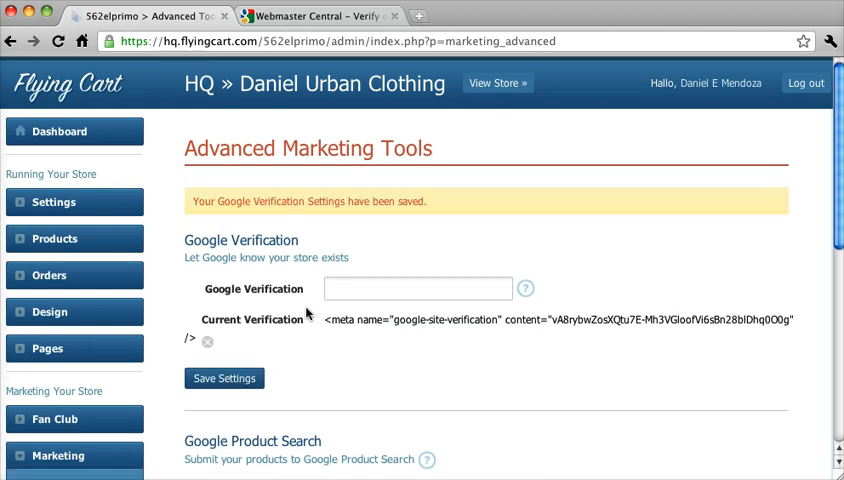
Step: Verify site ownership of the store URL in Webmaster Central using the meta tag
{"action": "left_click", "coordinate": [315, 16]}
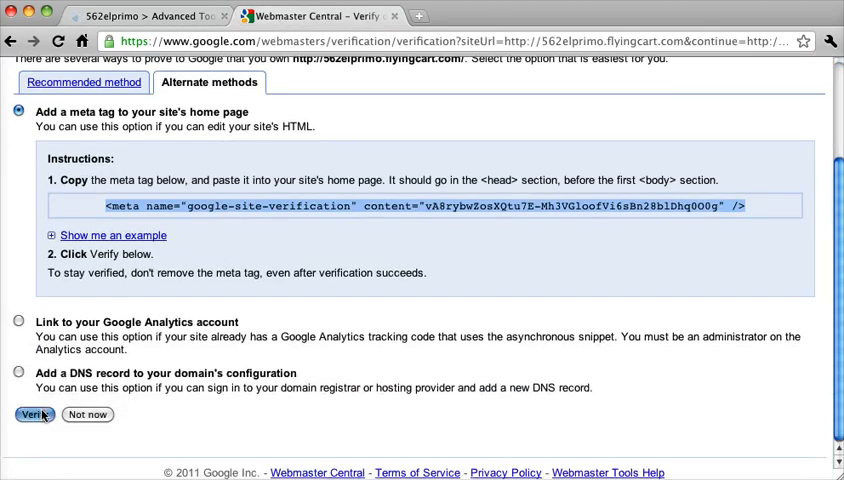
{"action": "left_click", "coordinate": [33, 414]}
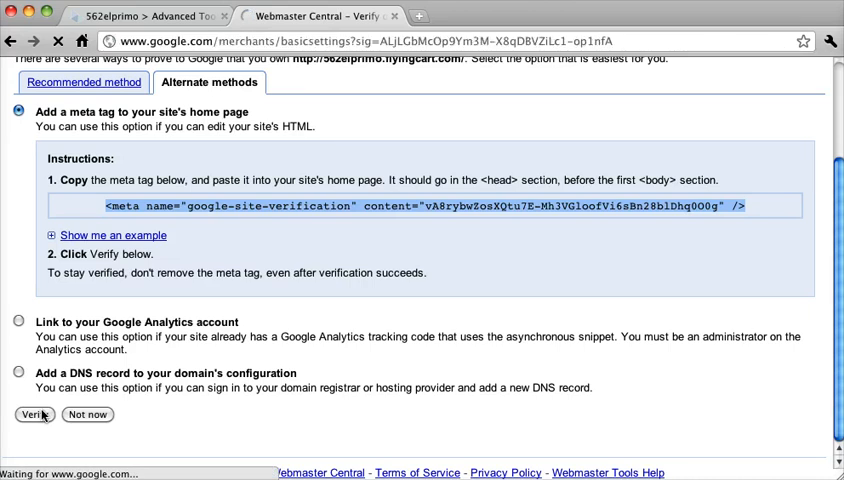
{"action": "left_click", "coordinate": [32, 414]}
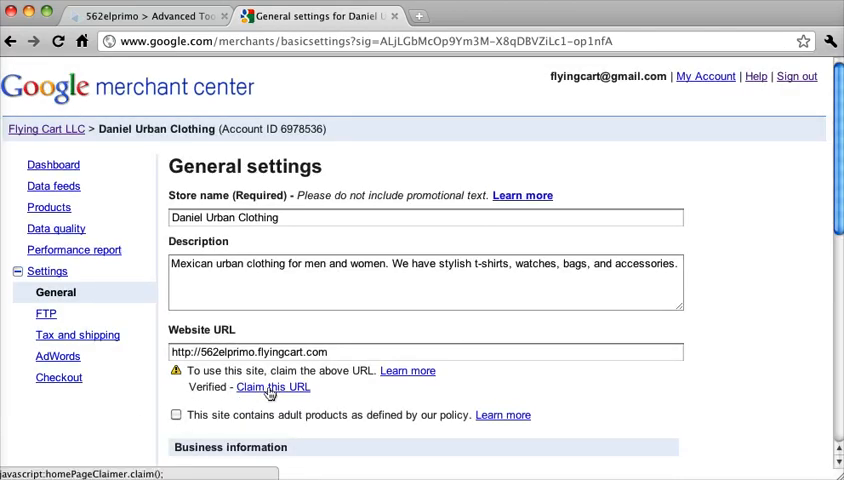
{"action": "left_click", "coordinate": [272, 387]}
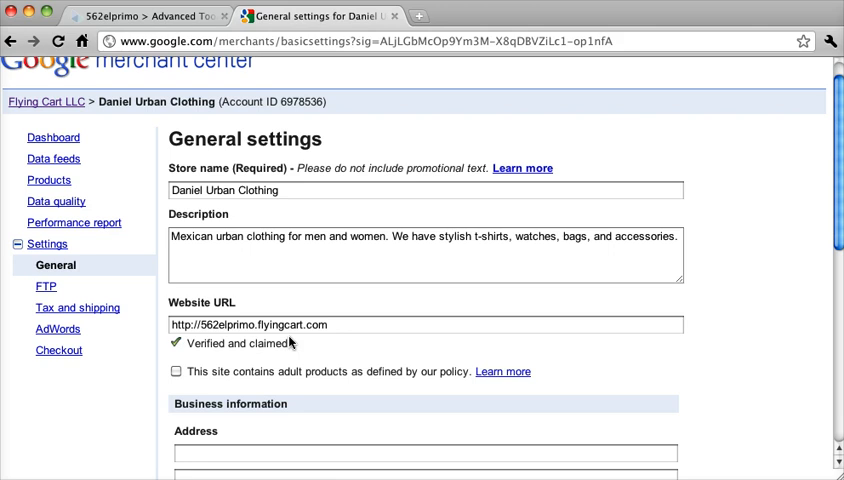
{"action": "mouse_move", "coordinate": [292, 345]}
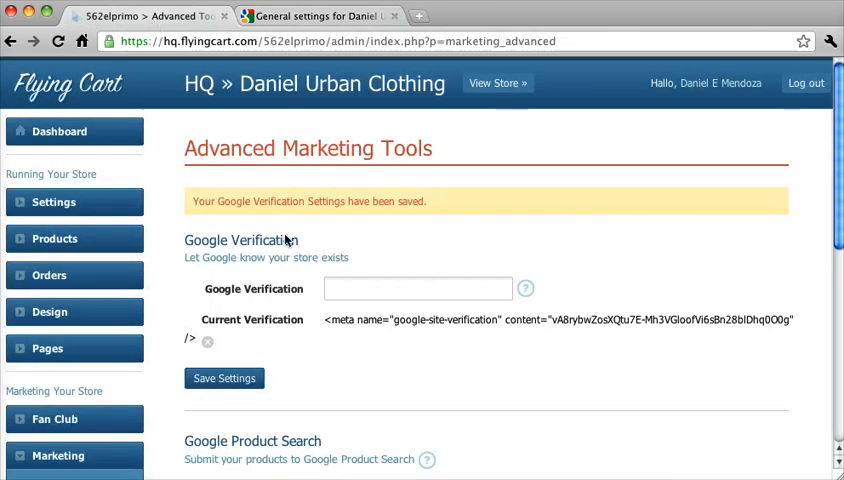
{"action": "scroll", "scroll_direction": "down", "scroll_amount": 3}
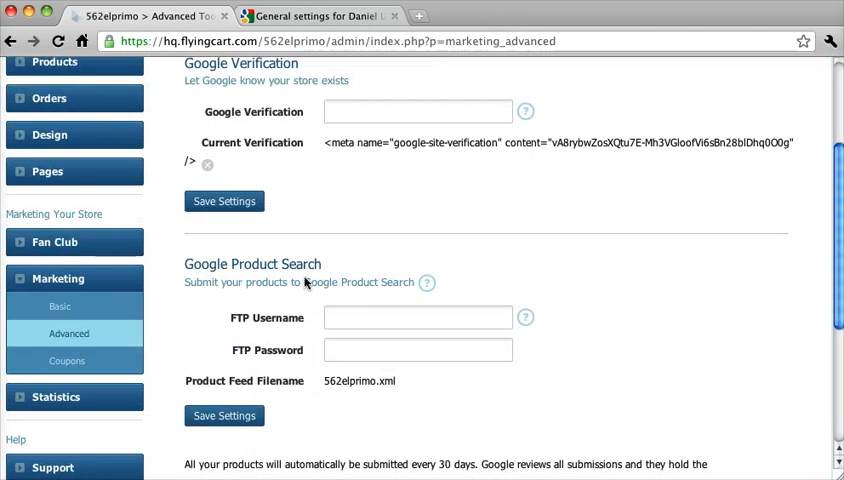
{"action": "left_click", "coordinate": [315, 16]}
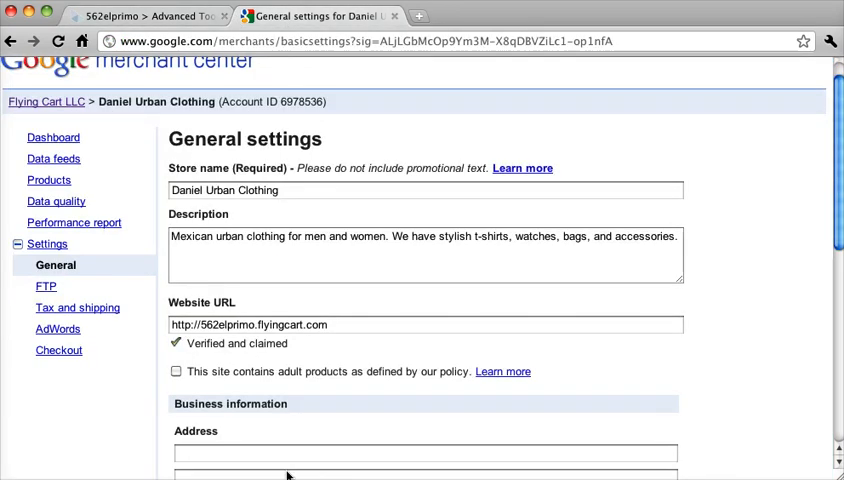